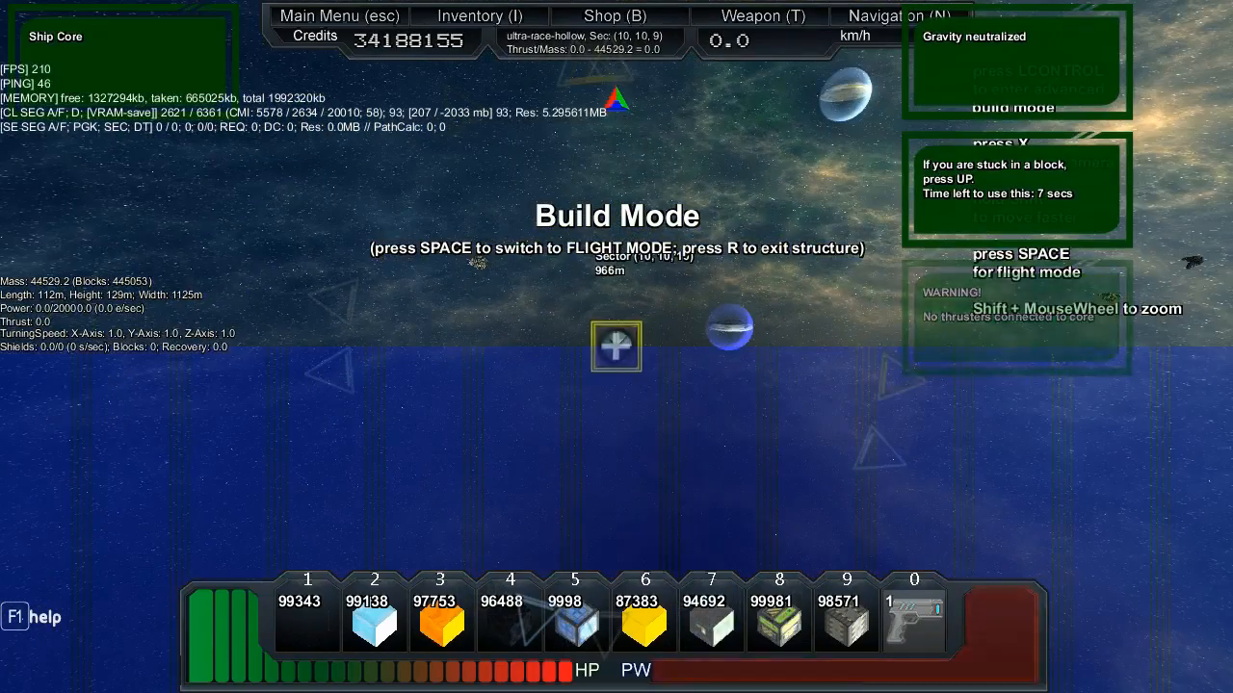
Bring up the advanced build options with the symmetry plane settings
{"action": "key", "text": "space"}
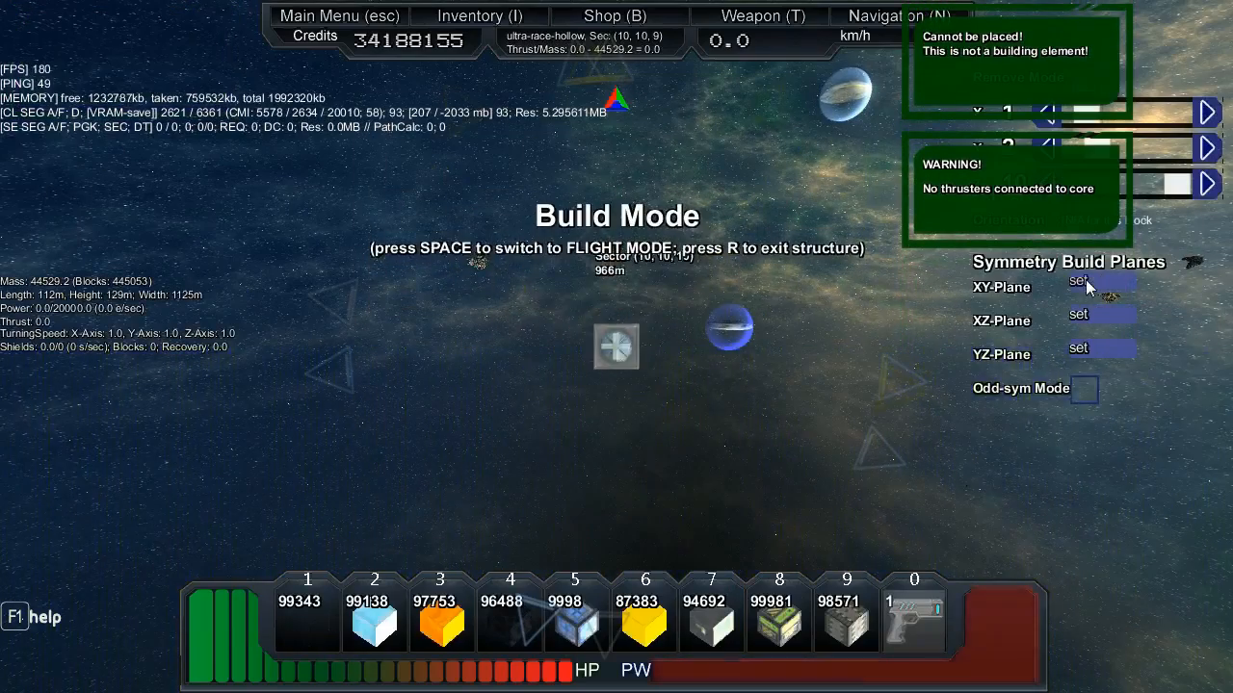
Close the advanced build options and switch the ship core into flight mode
{"action": "key", "text": "space"}
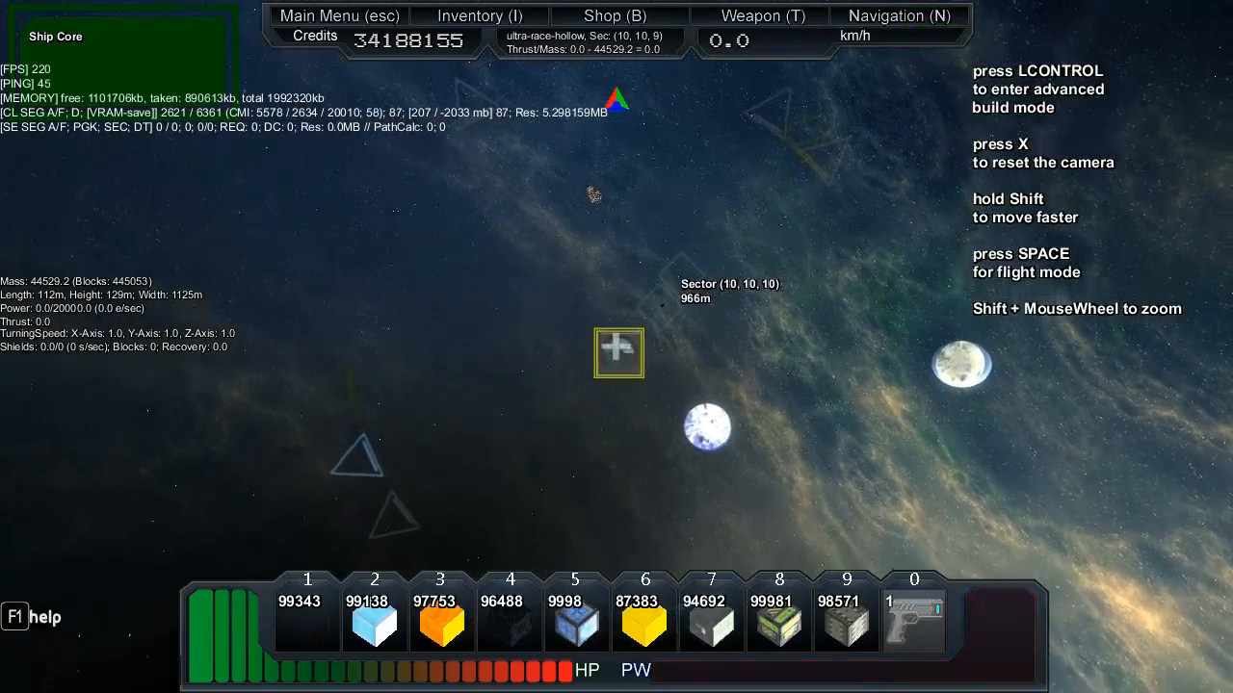
{"action": "key", "text": "space"}
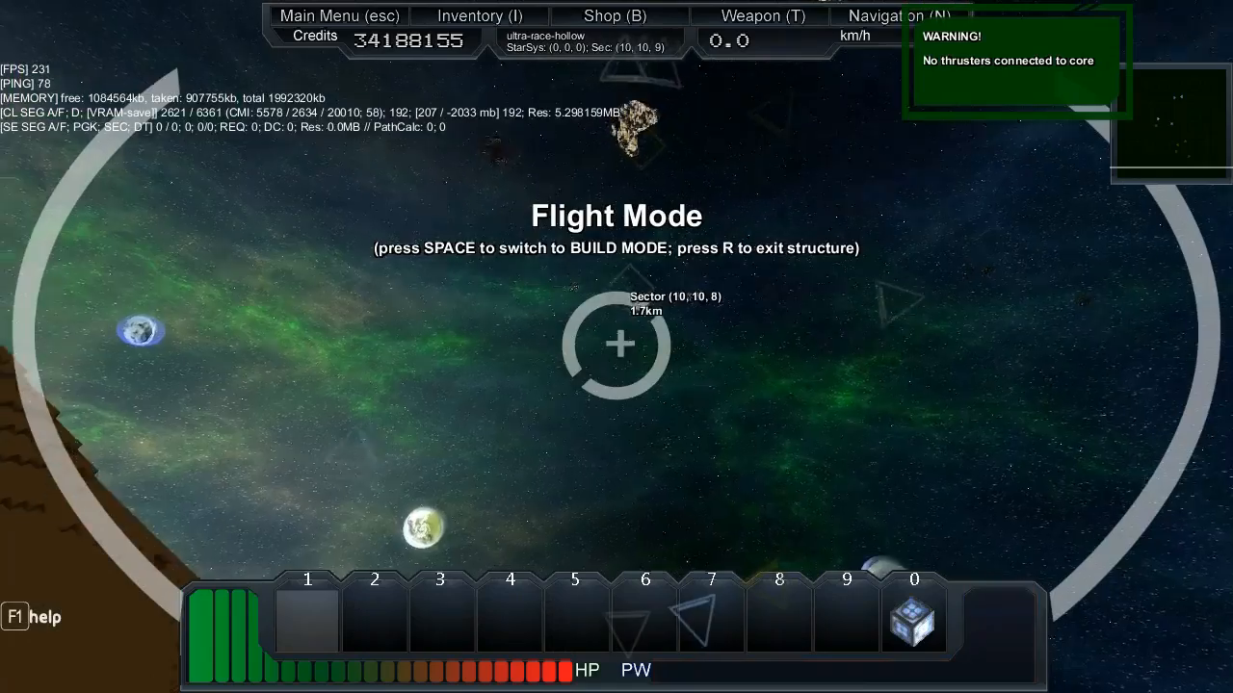